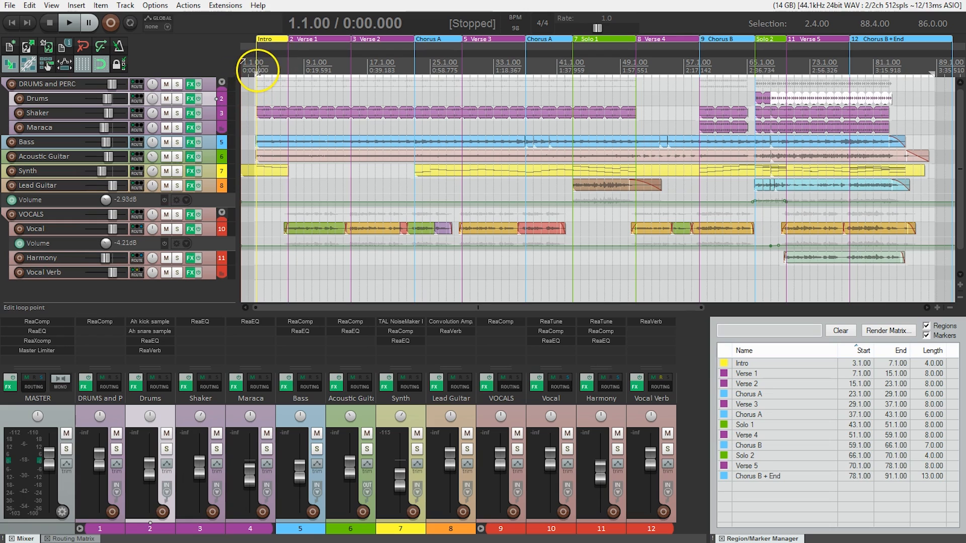
pyautogui.moveTo(938, 65)
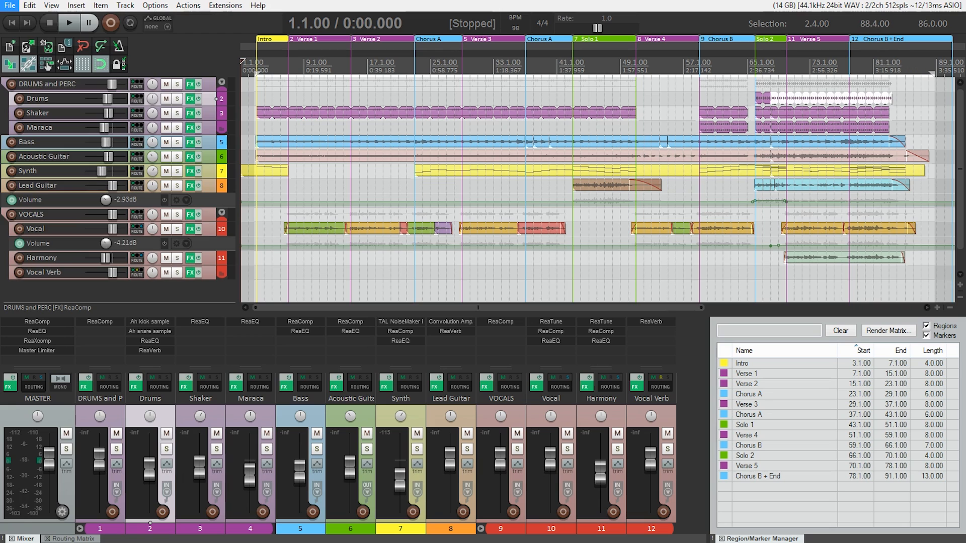
# Open File > Render and open the output format list to choose MP3
pyautogui.click(8, 5)
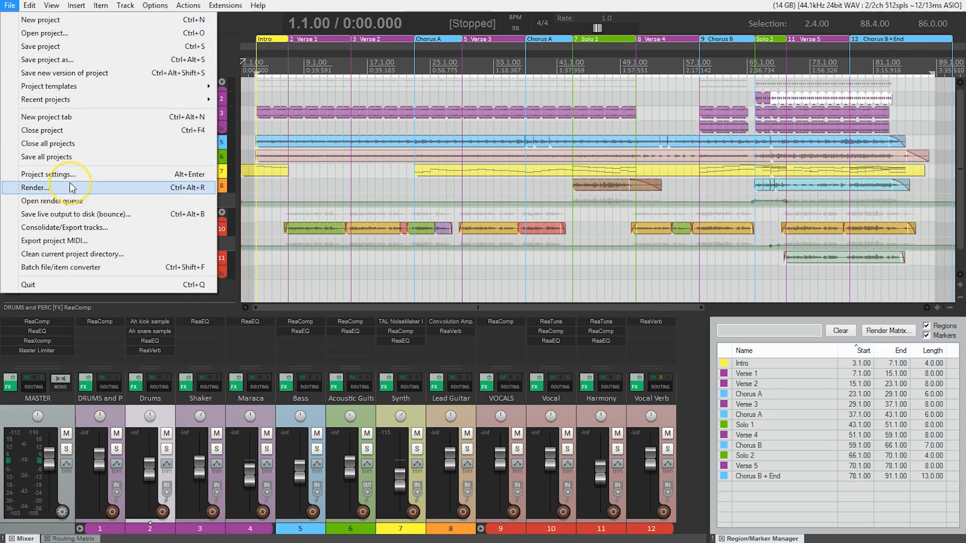
pyautogui.click(34, 187)
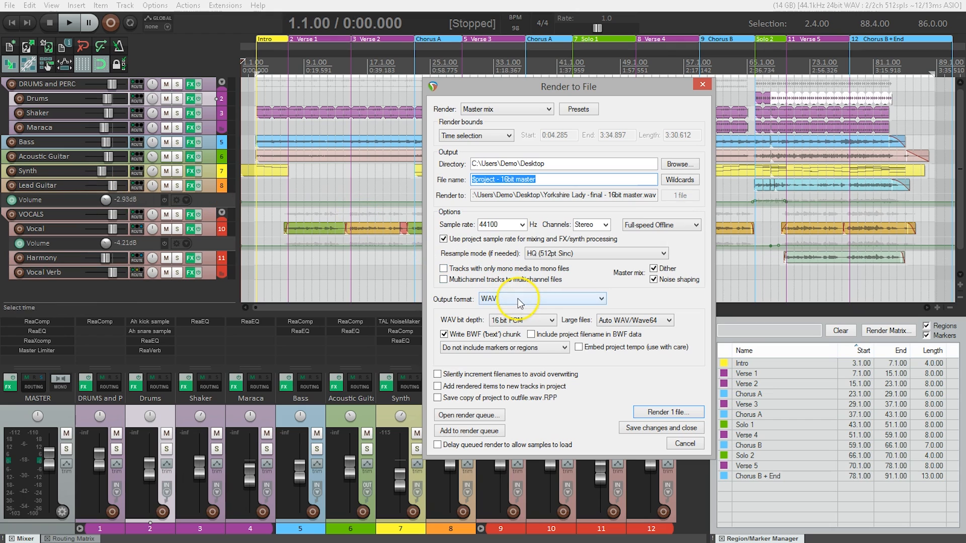
pyautogui.click(541, 298)
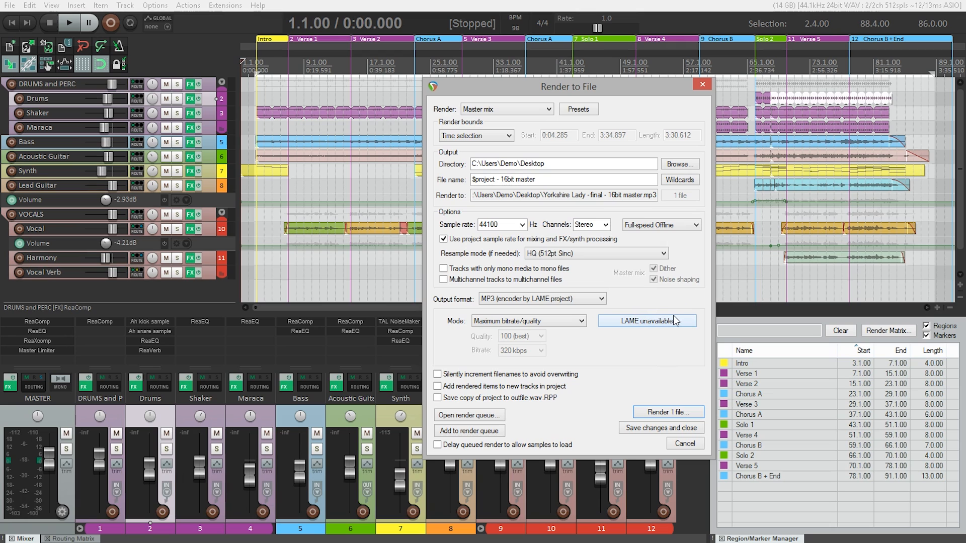
# Show the LAME unavailable notice and follow its Download LAME link
pyautogui.click(648, 321)
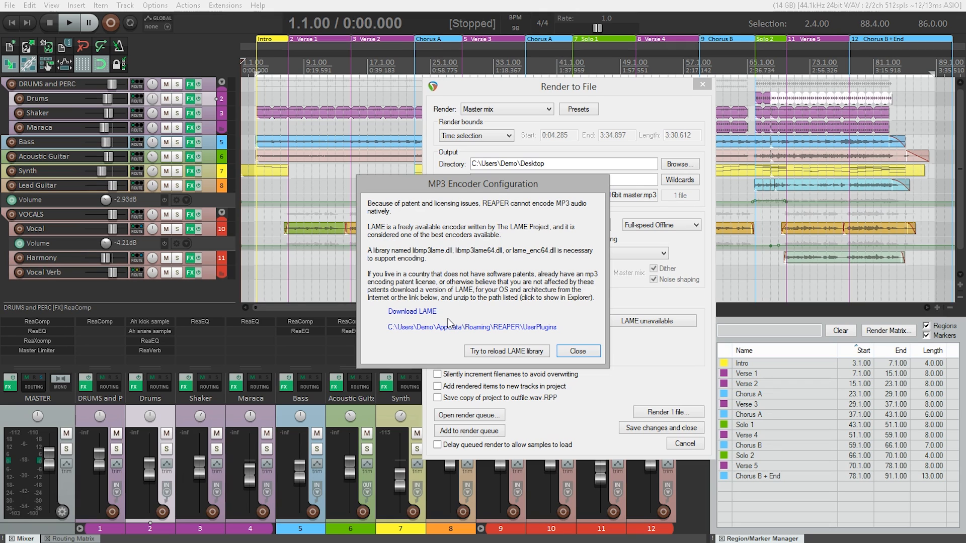
pyautogui.click(411, 311)
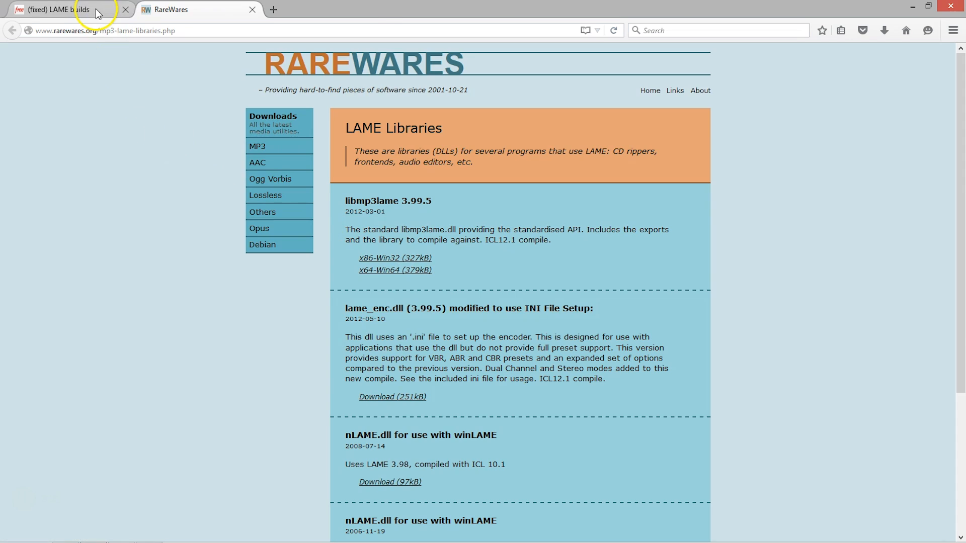
# Save the x64-Win64 libmp3lame 3.99.5 zip from the LAME Libraries page
pyautogui.click(58, 10)
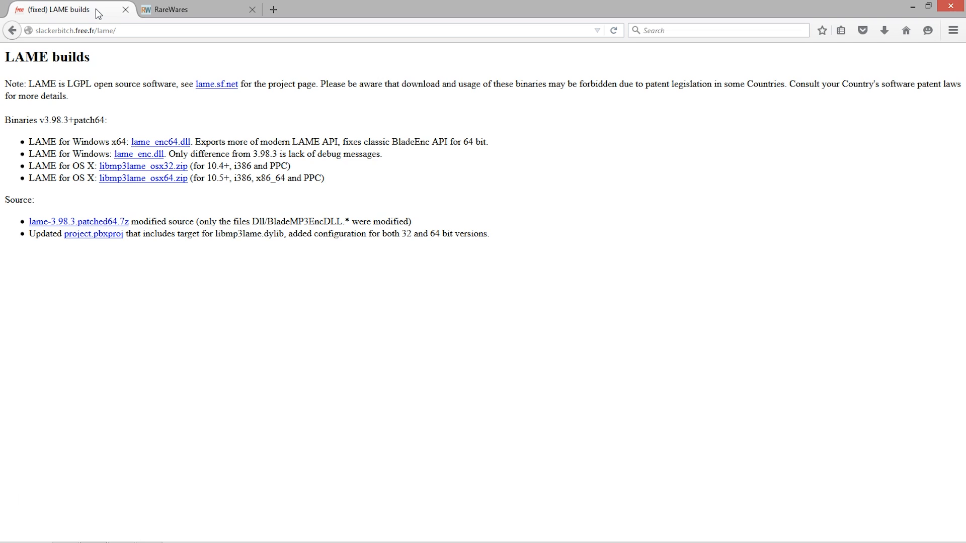
pyautogui.click(173, 9)
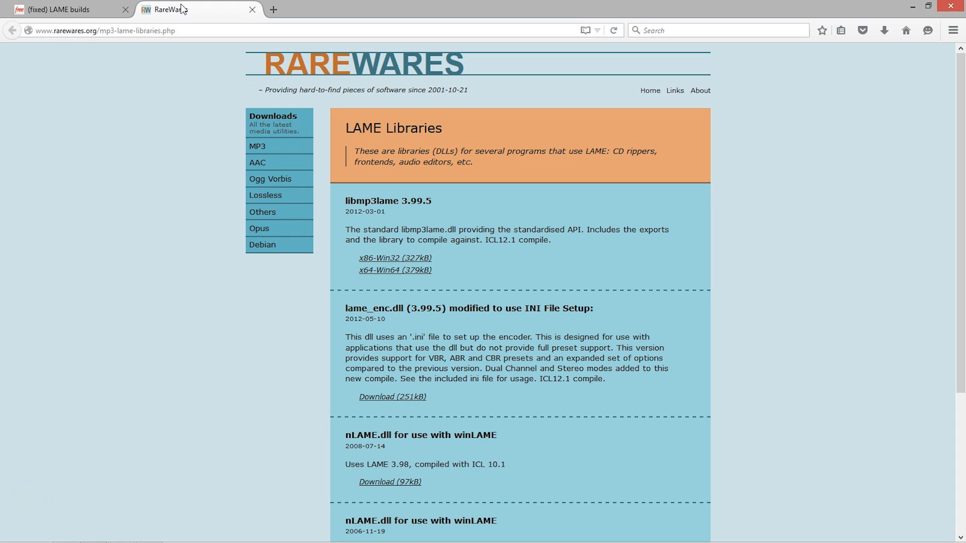
pyautogui.moveTo(193, 12)
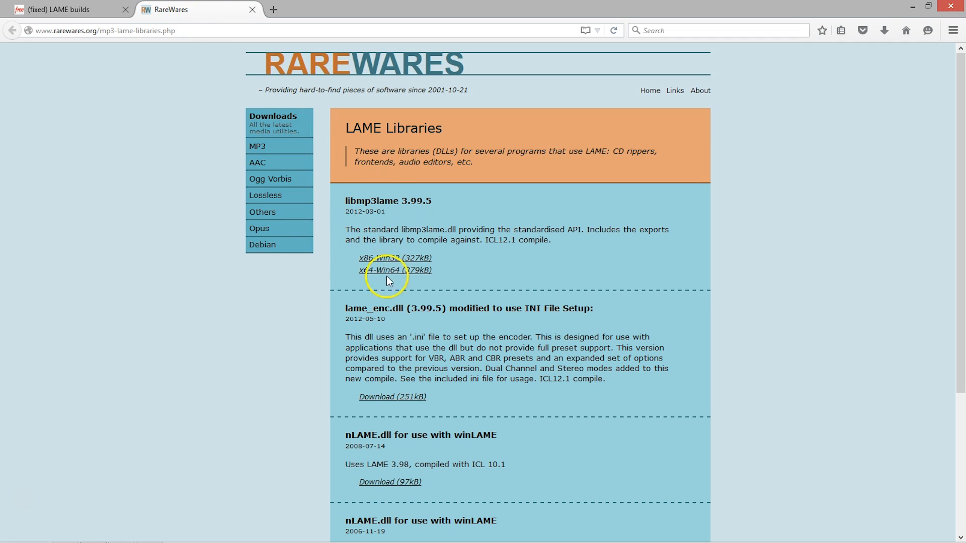
pyautogui.click(396, 270)
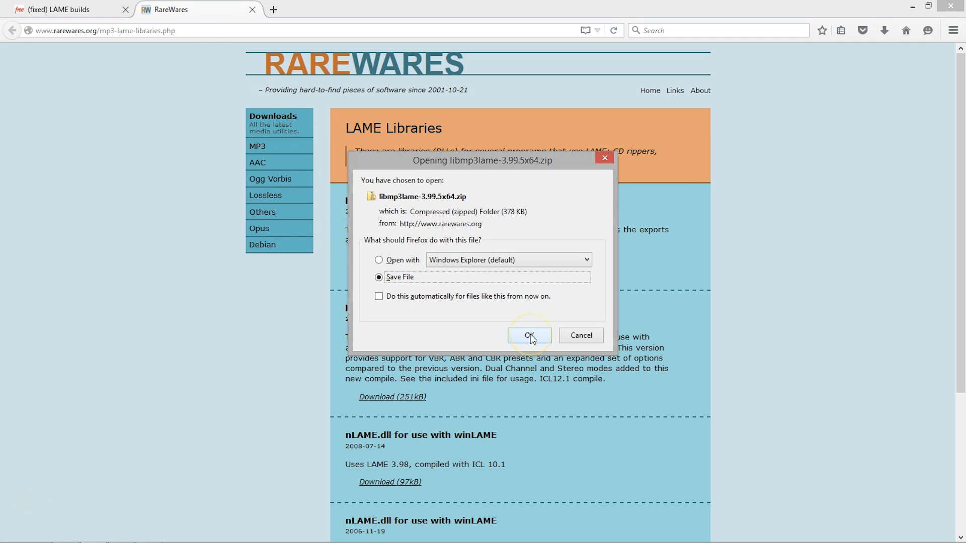
pyautogui.click(529, 336)
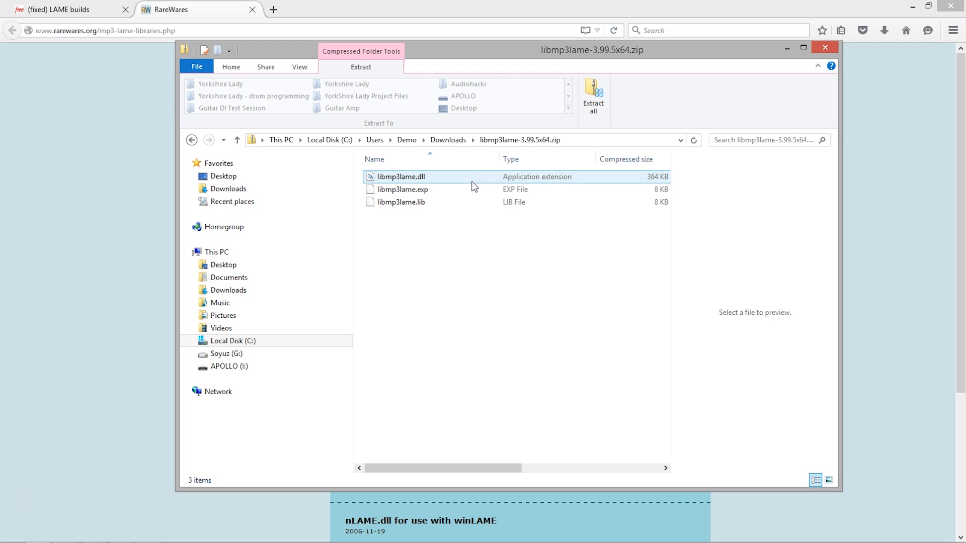
# Copy libmp3lame.dll from the downloaded zip
pyautogui.rightClick(401, 176)
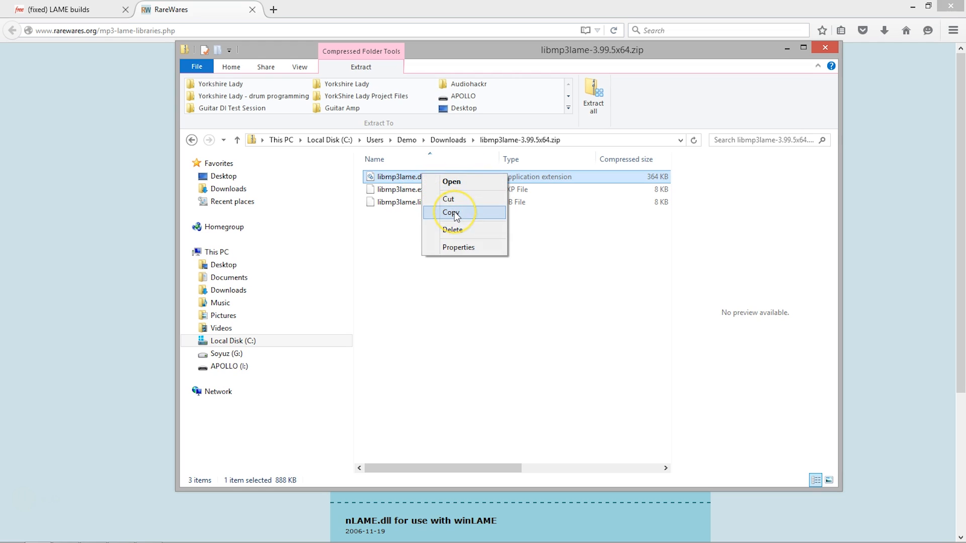
pyautogui.click(451, 212)
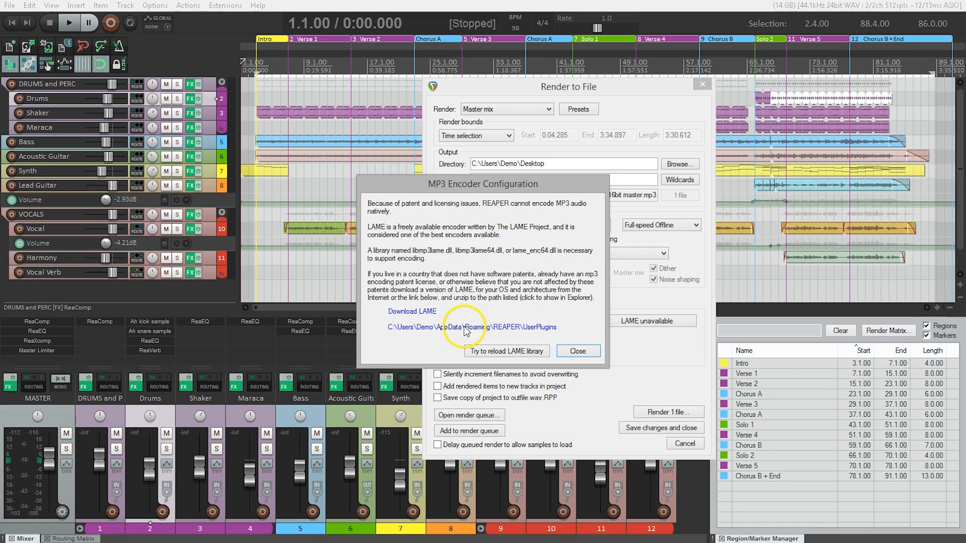
# Paste libmp3lame.dll into REAPER's empty UserPlugins folder and return to the encoder window
pyautogui.click(472, 327)
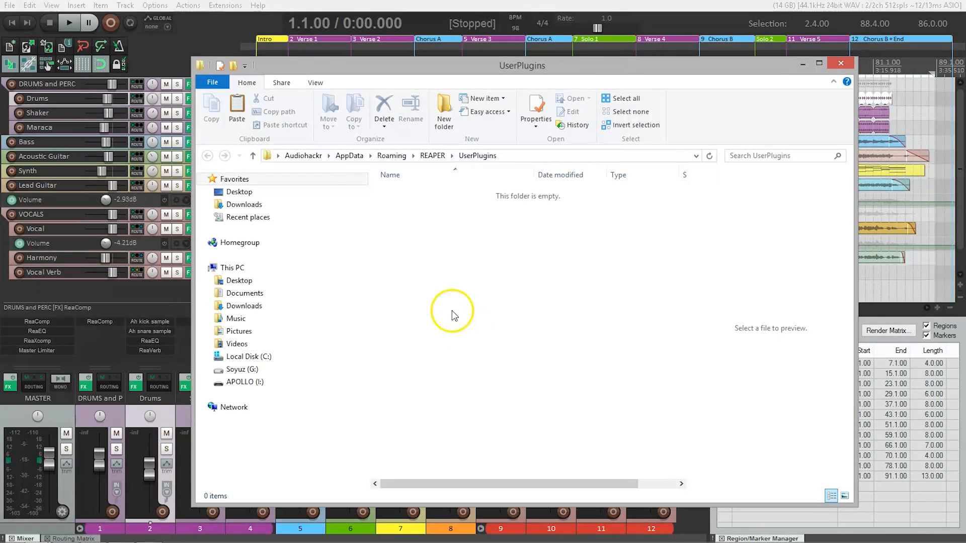
pyautogui.rightClick(451, 310)
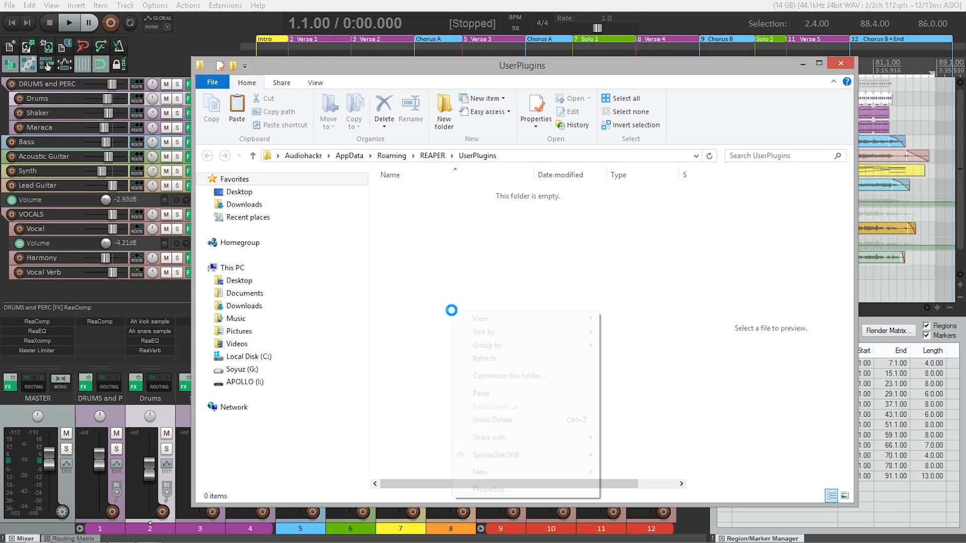
pyautogui.click(483, 393)
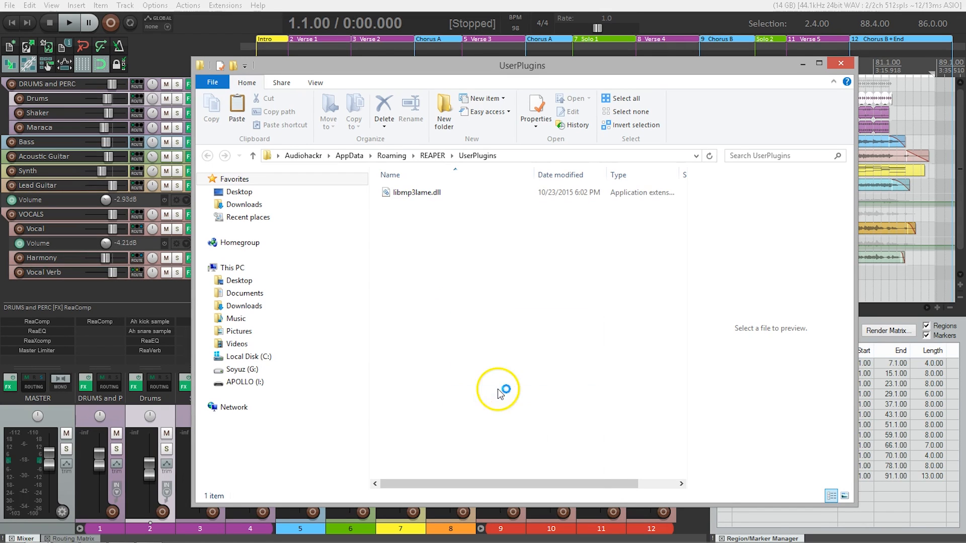
pyautogui.click(417, 192)
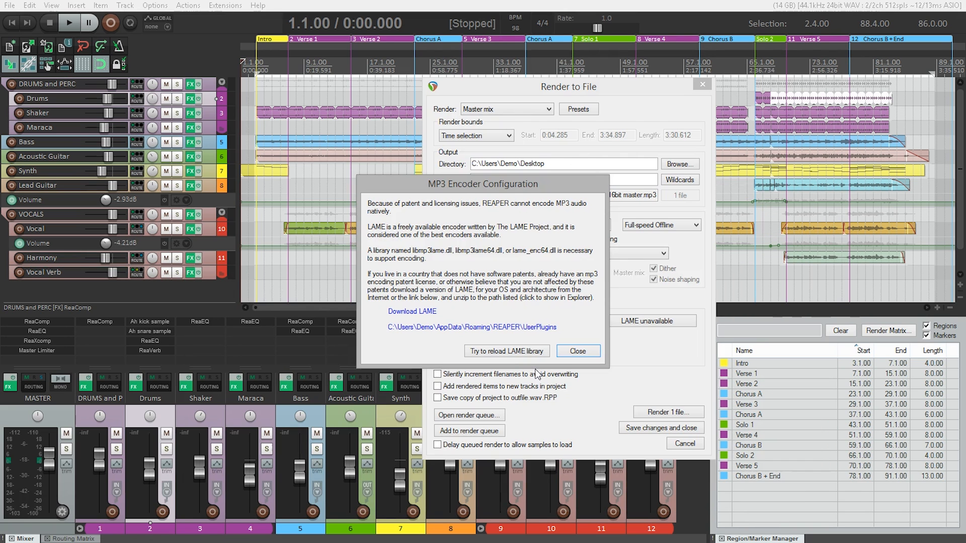
# Reload the LAME library and close the LAME 3.99.5 version information
pyautogui.click(506, 351)
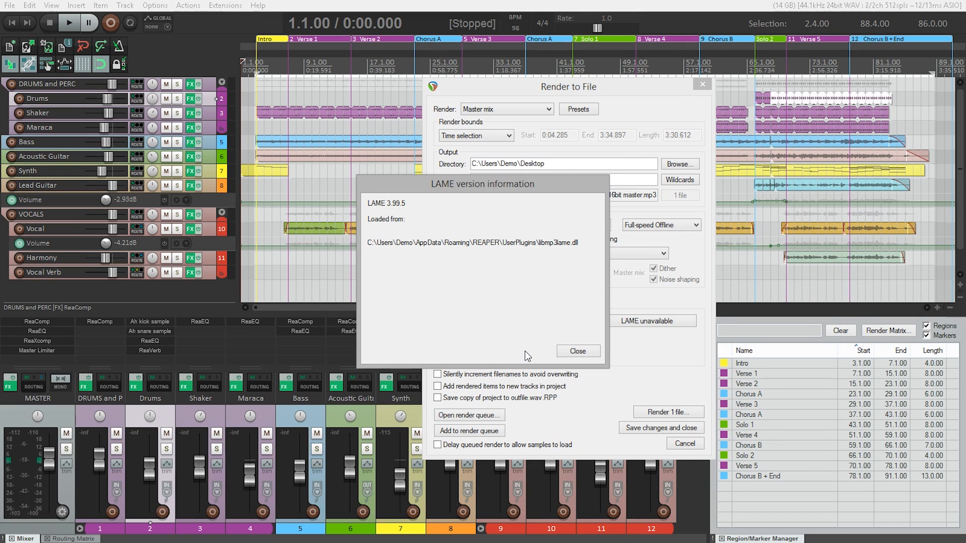
pyautogui.click(576, 352)
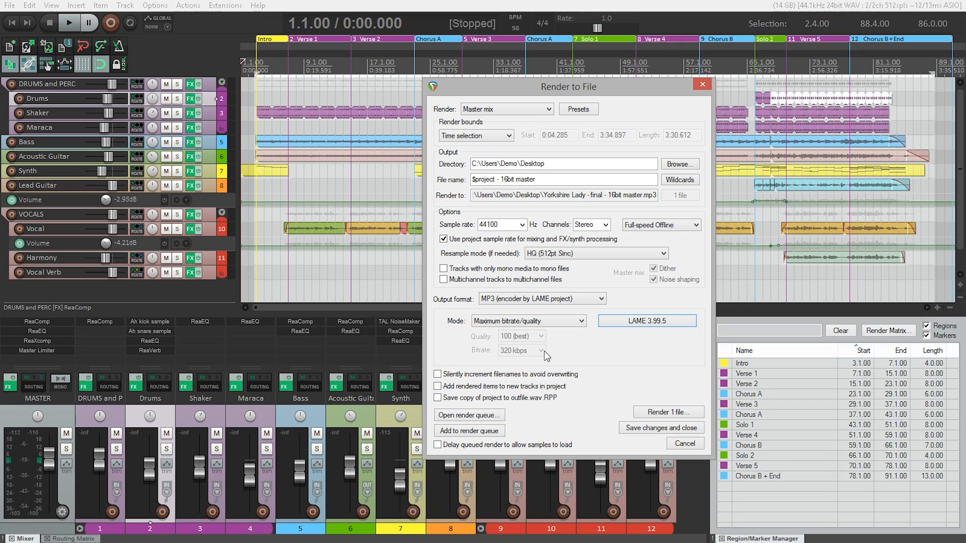
pyautogui.click(527, 321)
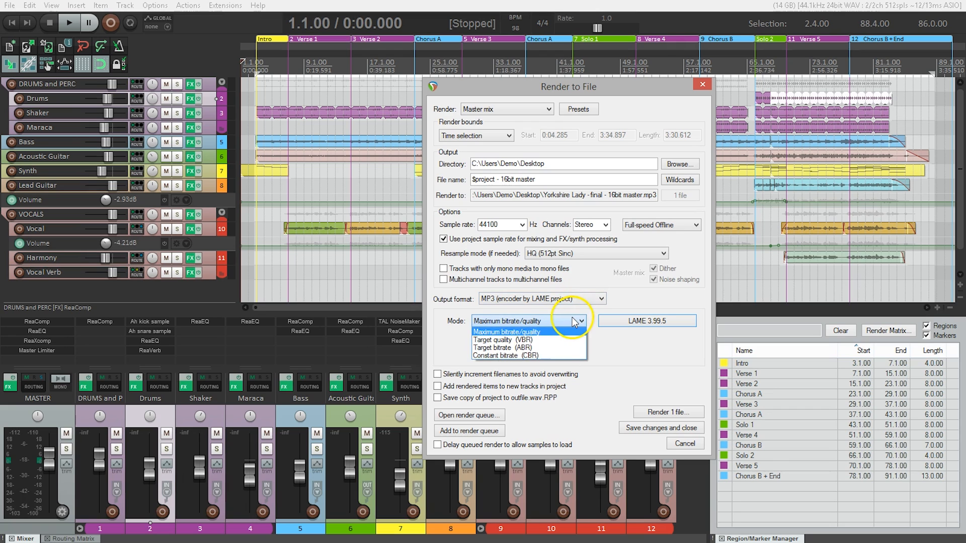
pyautogui.click(513, 356)
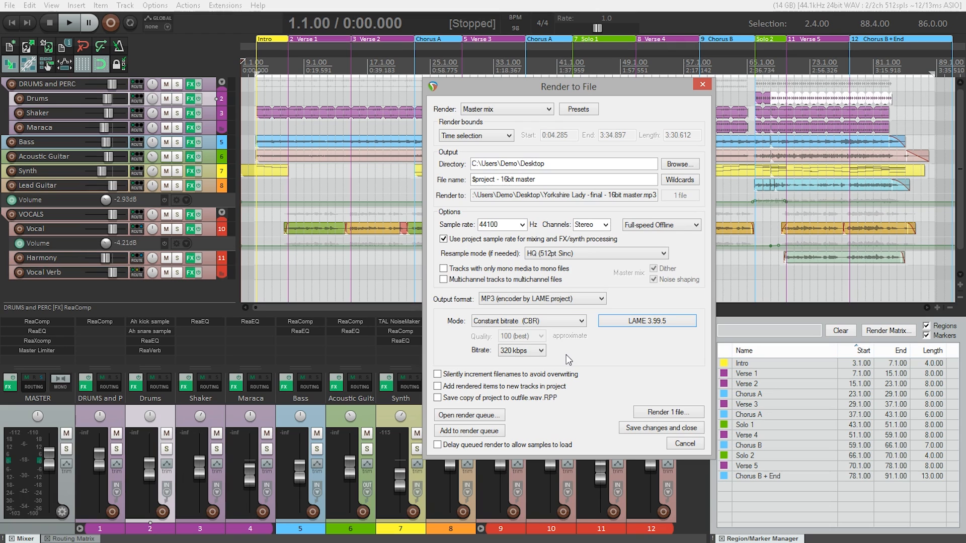
pyautogui.click(521, 350)
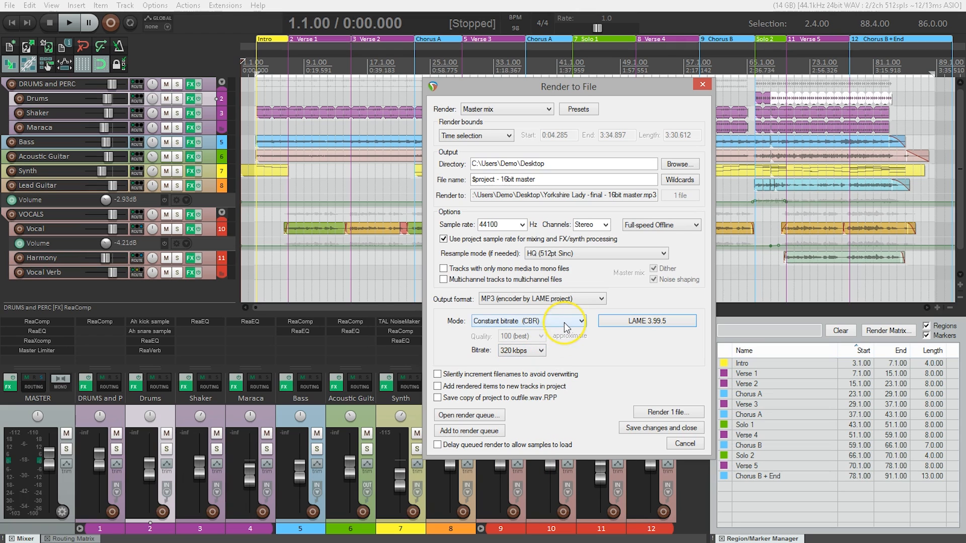
pyautogui.click(527, 321)
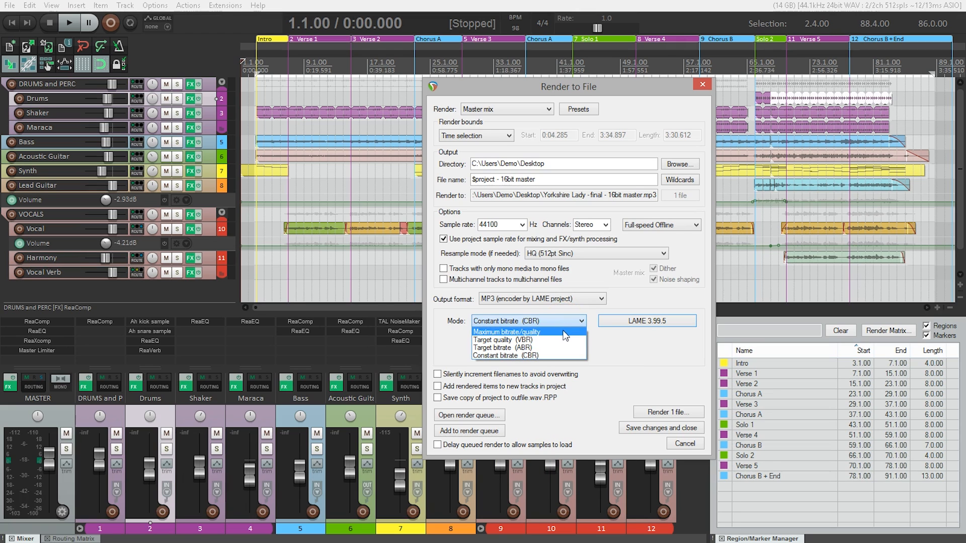
pyautogui.click(505, 332)
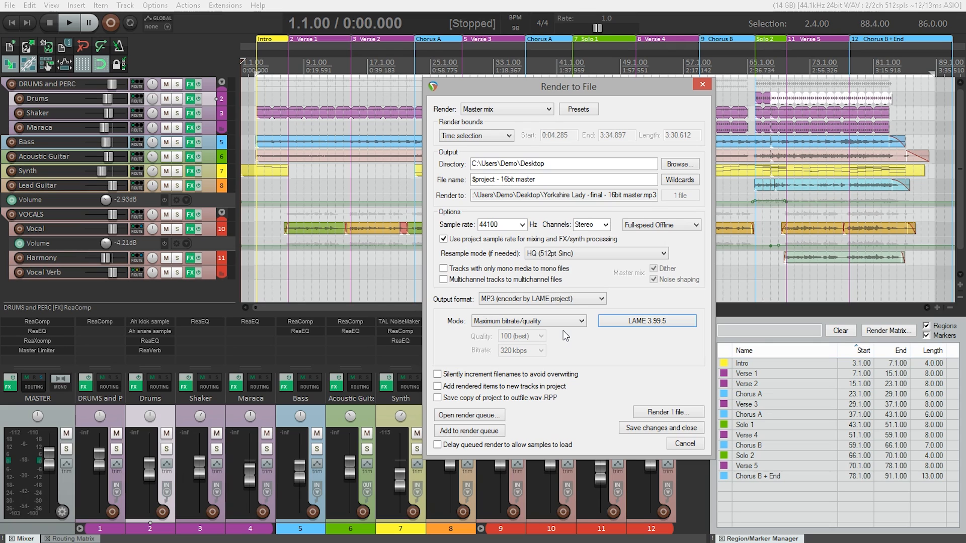
pyautogui.click(539, 179)
pyautogui.write('320kbp')
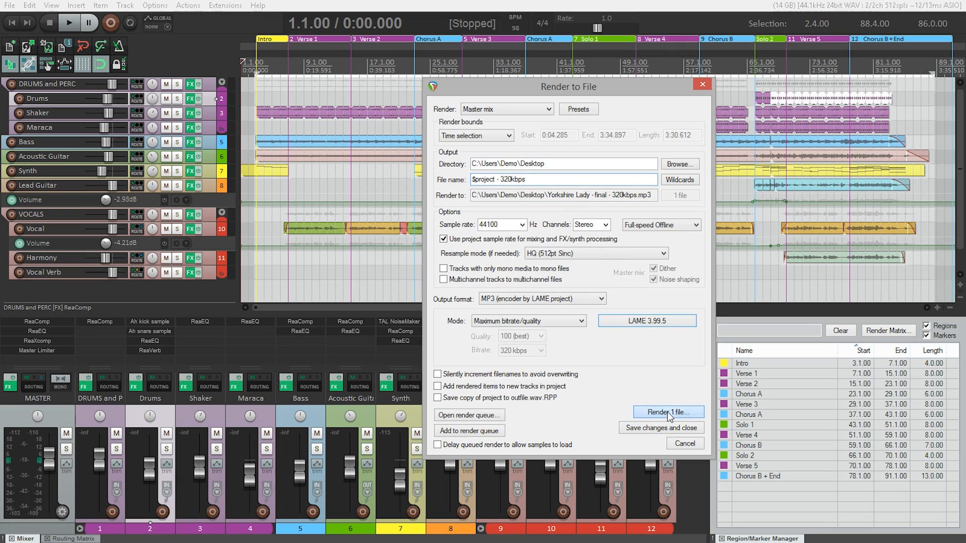
# Render 'Yorkshire Lady - final - 320kbps.mp3' to the desktop and close the render window
pyautogui.click(669, 412)
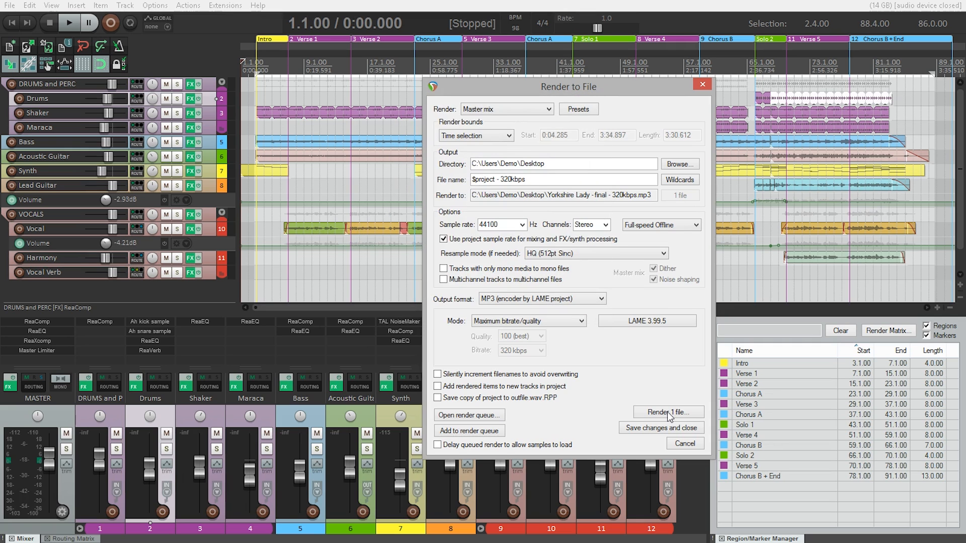
pyautogui.click(669, 412)
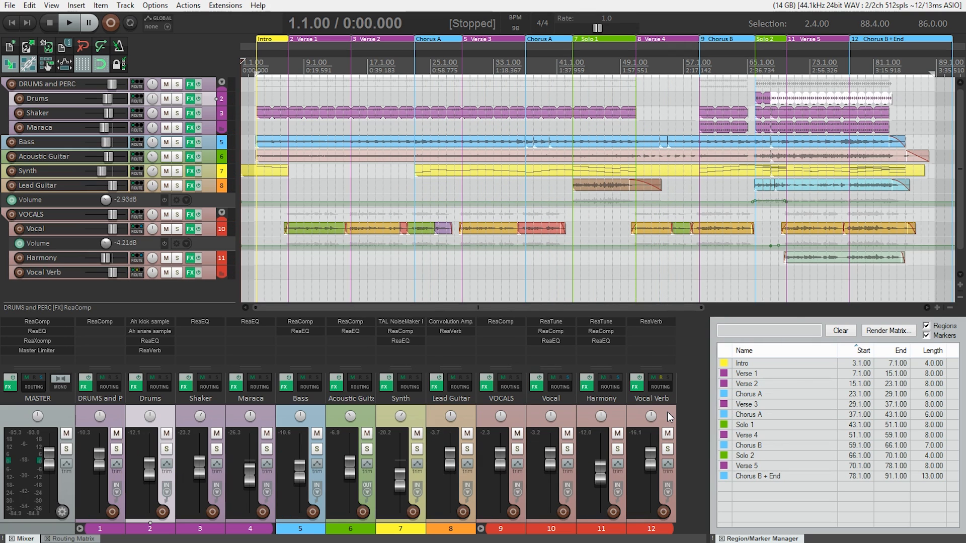
# Switch to the desktop to see the 8.03 MB, 3:30 MP3
pyautogui.press('alt+tab')
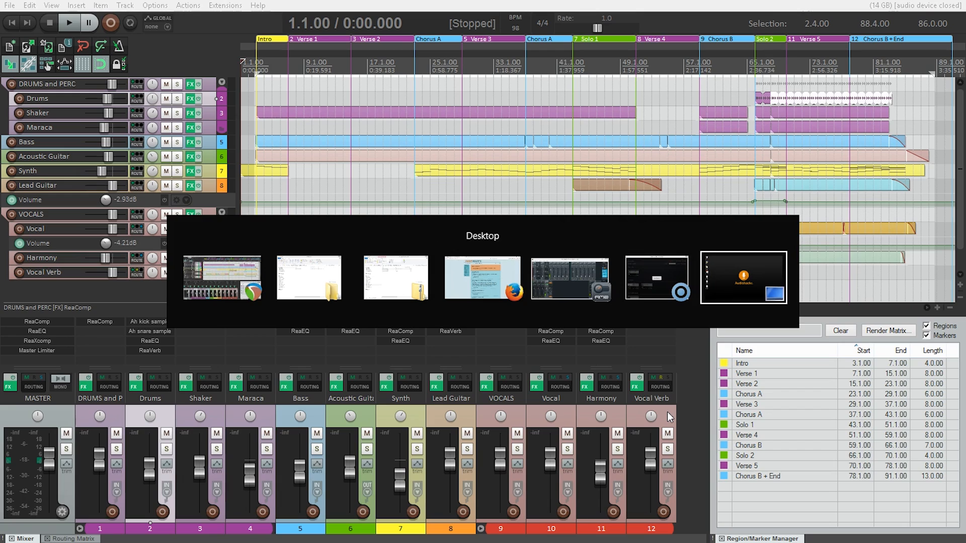
pyautogui.click(743, 278)
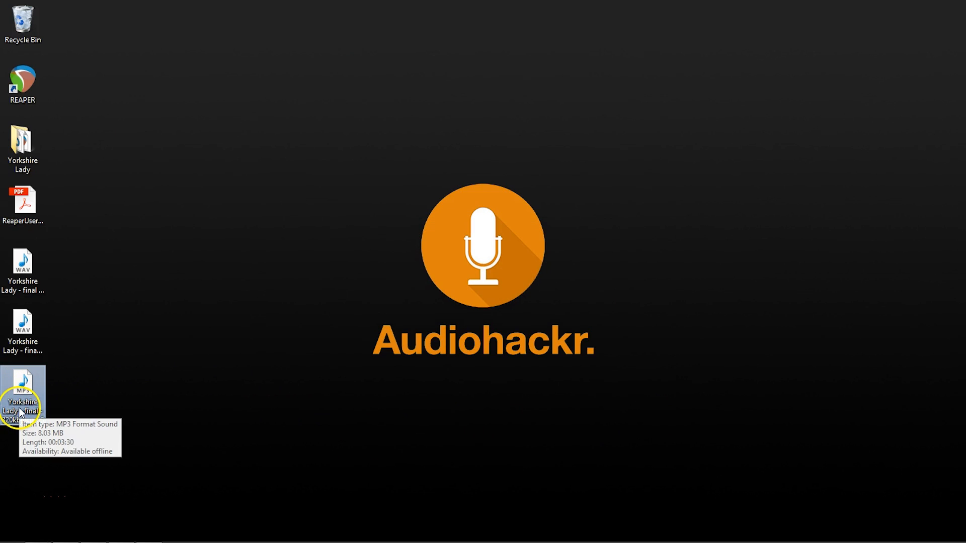
pyautogui.moveTo(99, 386)
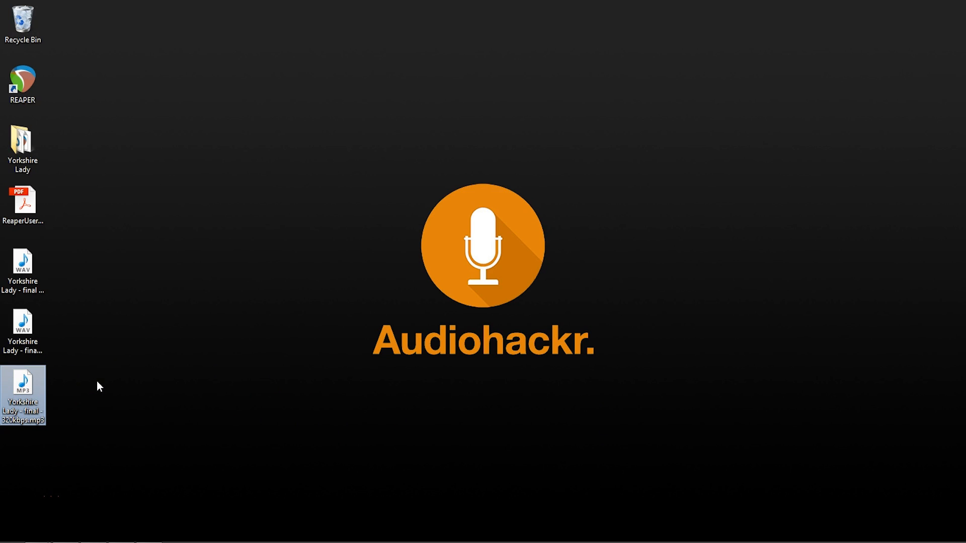